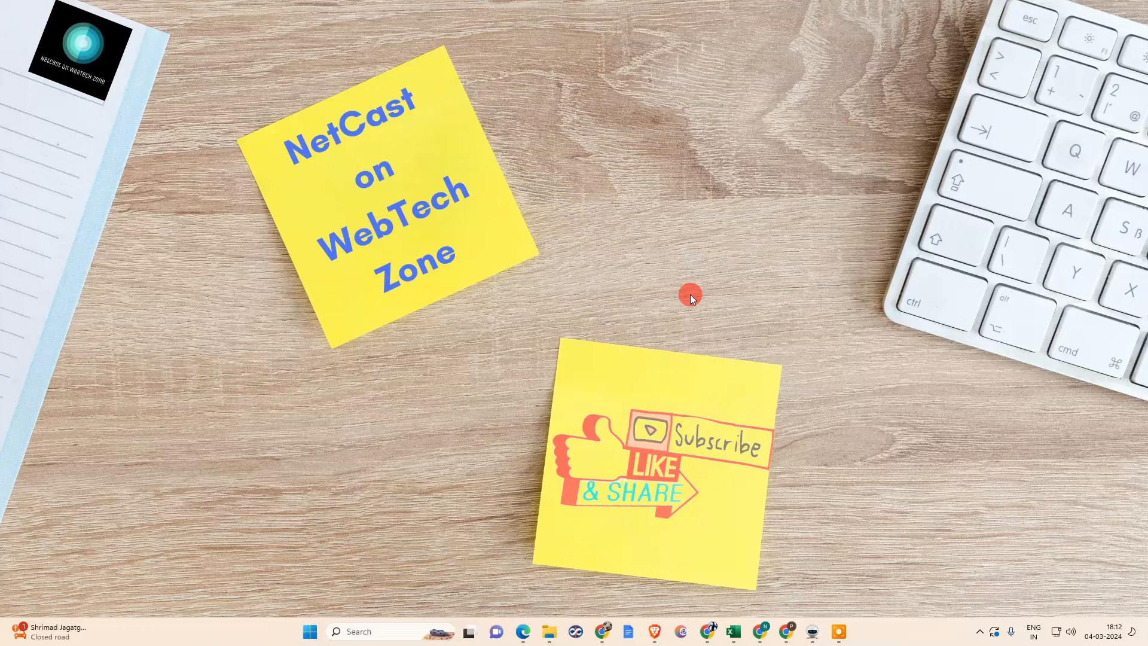
{"action": "mouse_move", "coordinate": [618, 206]}
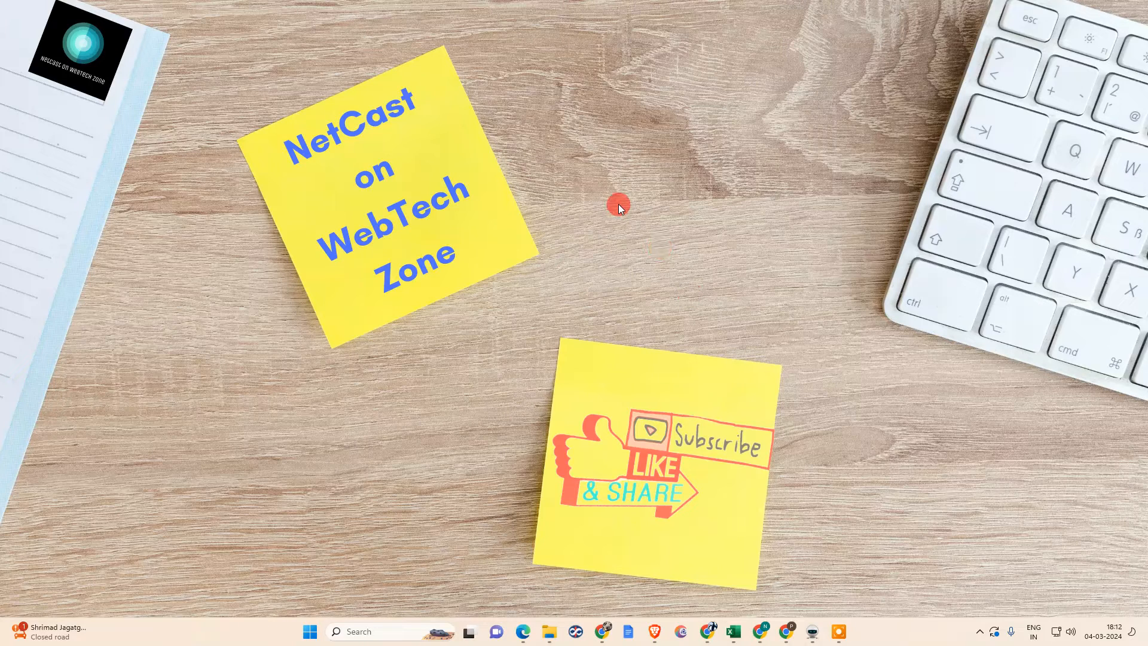
{"action": "mouse_move", "coordinate": [606, 165]}
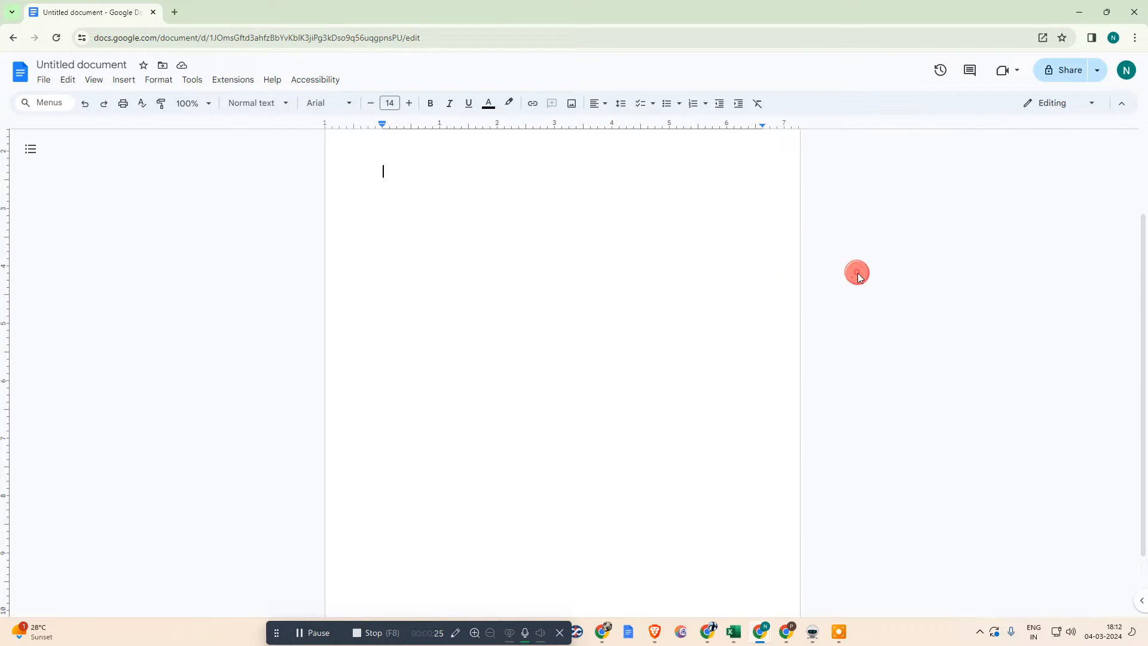
Add a footer to the untitled document and place the cursor inside it.
{"action": "type", "text": "sadfasdf"}
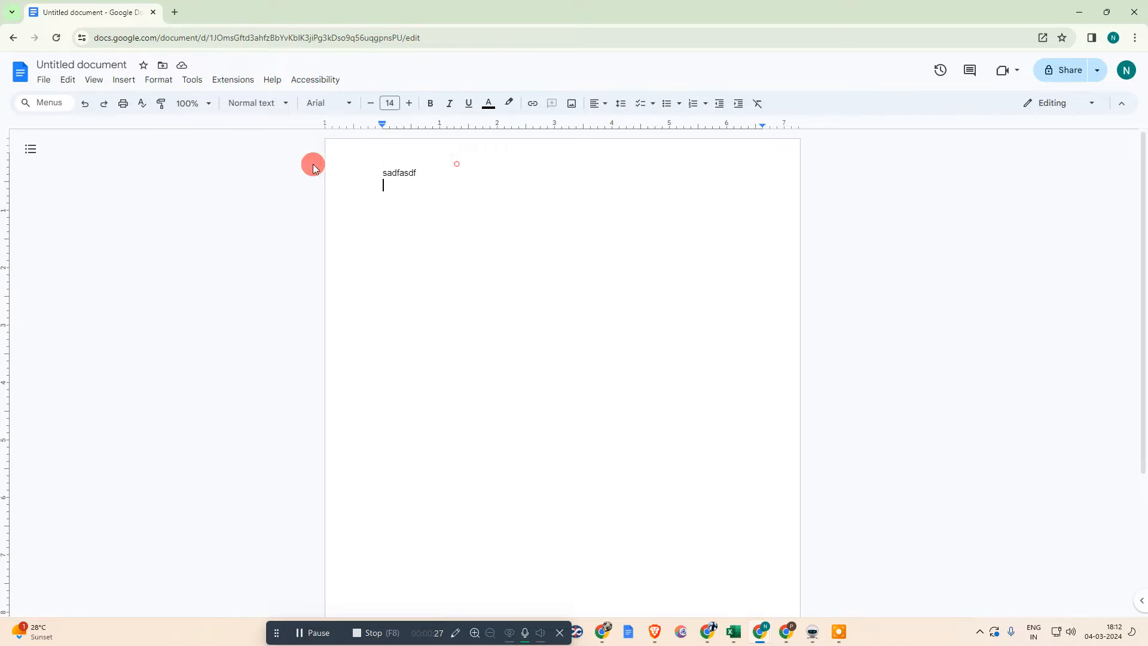
{"action": "mouse_move", "coordinate": [426, 172]}
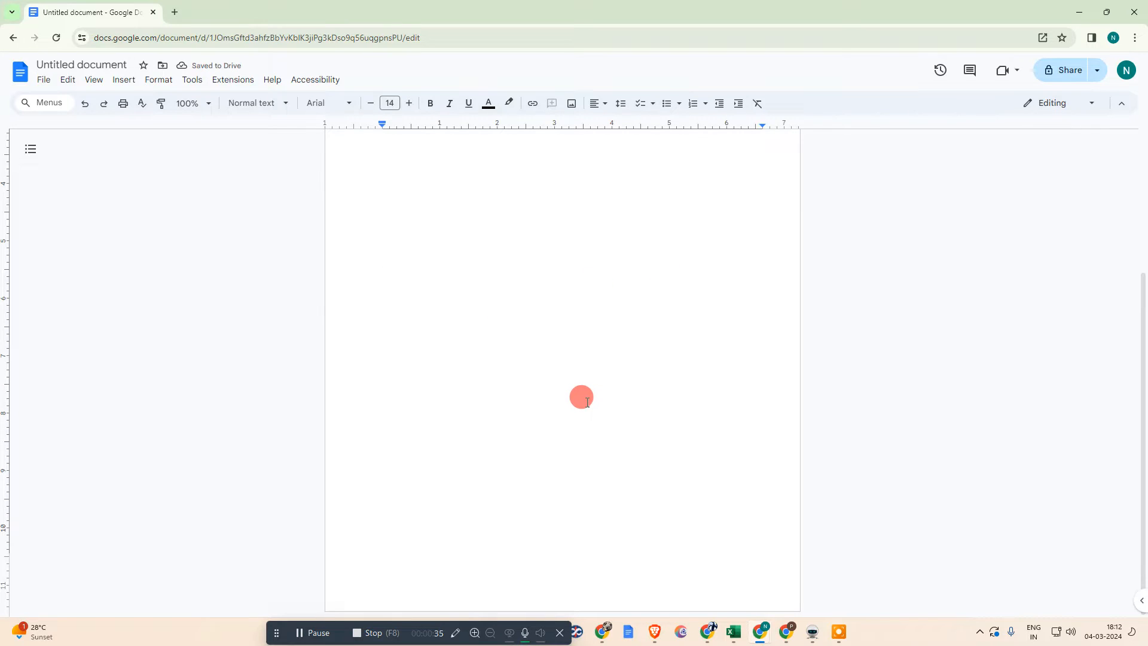
{"action": "mouse_move", "coordinate": [352, 576]}
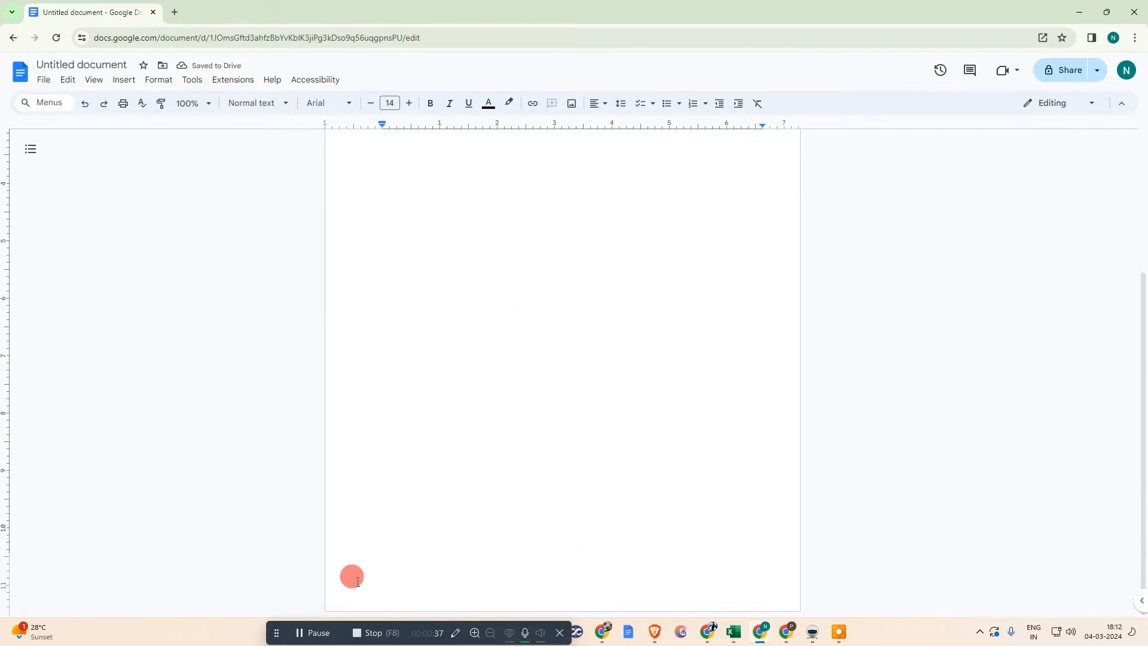
{"action": "mouse_move", "coordinate": [482, 601]}
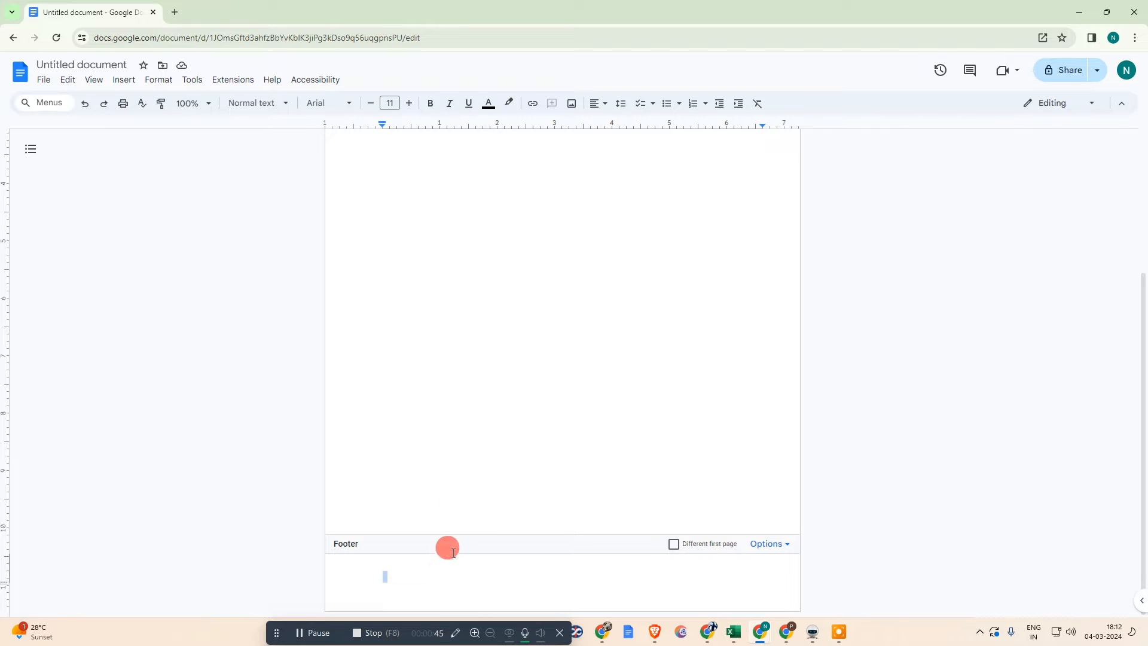
{"action": "left_click", "coordinate": [123, 79]}
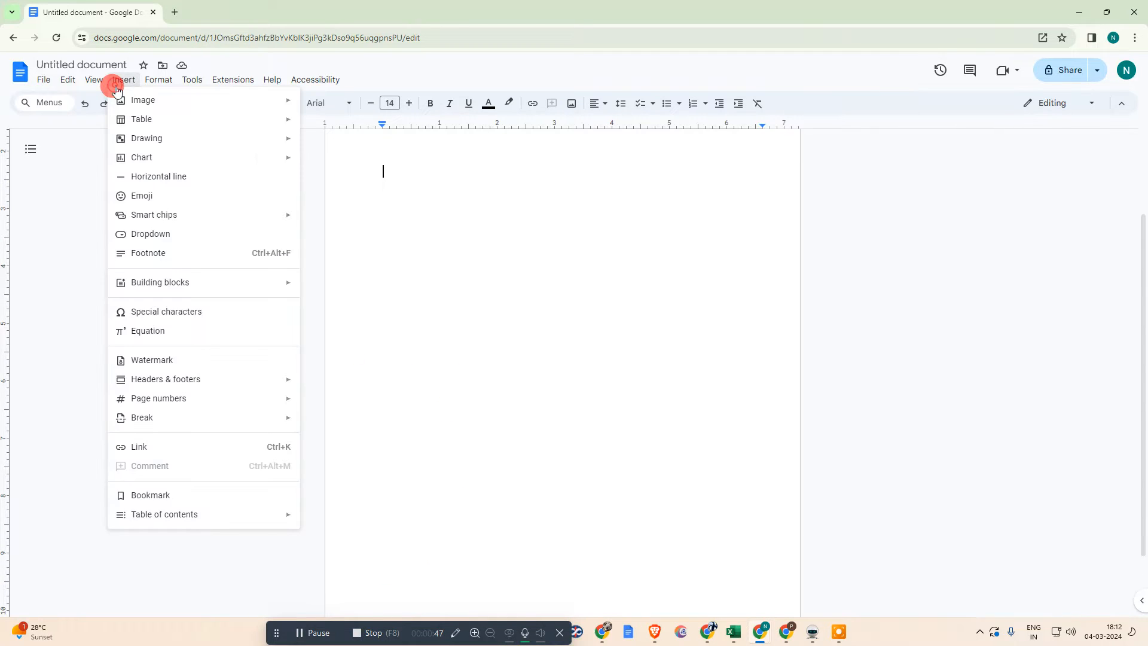
{"action": "mouse_move", "coordinate": [165, 379]}
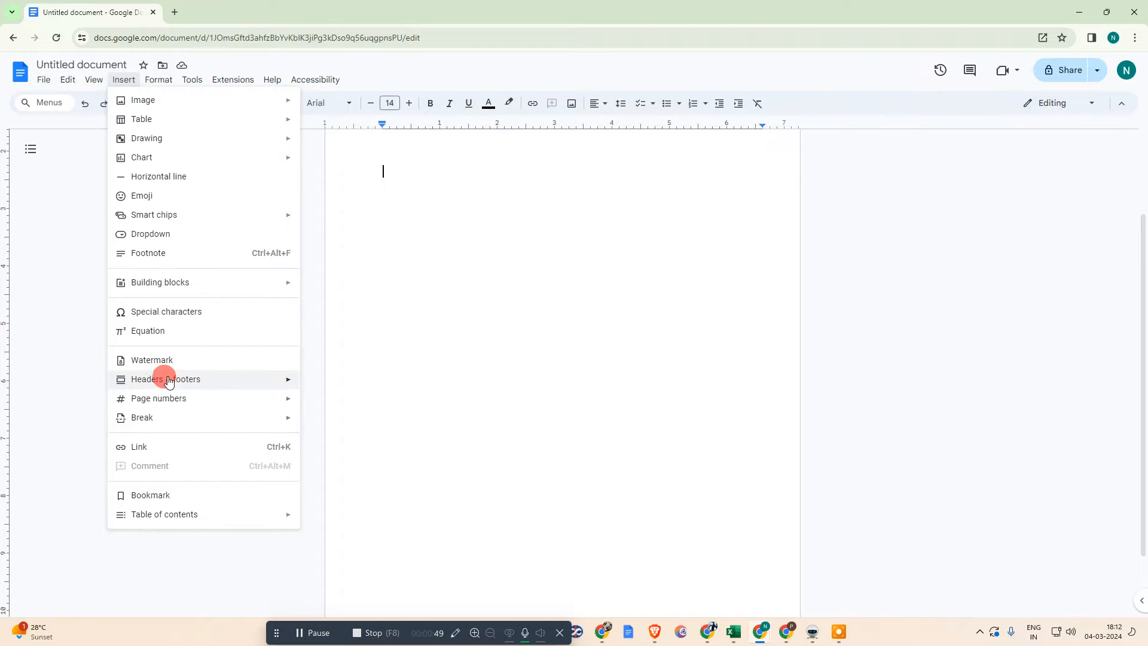
{"action": "left_click", "coordinate": [165, 379]}
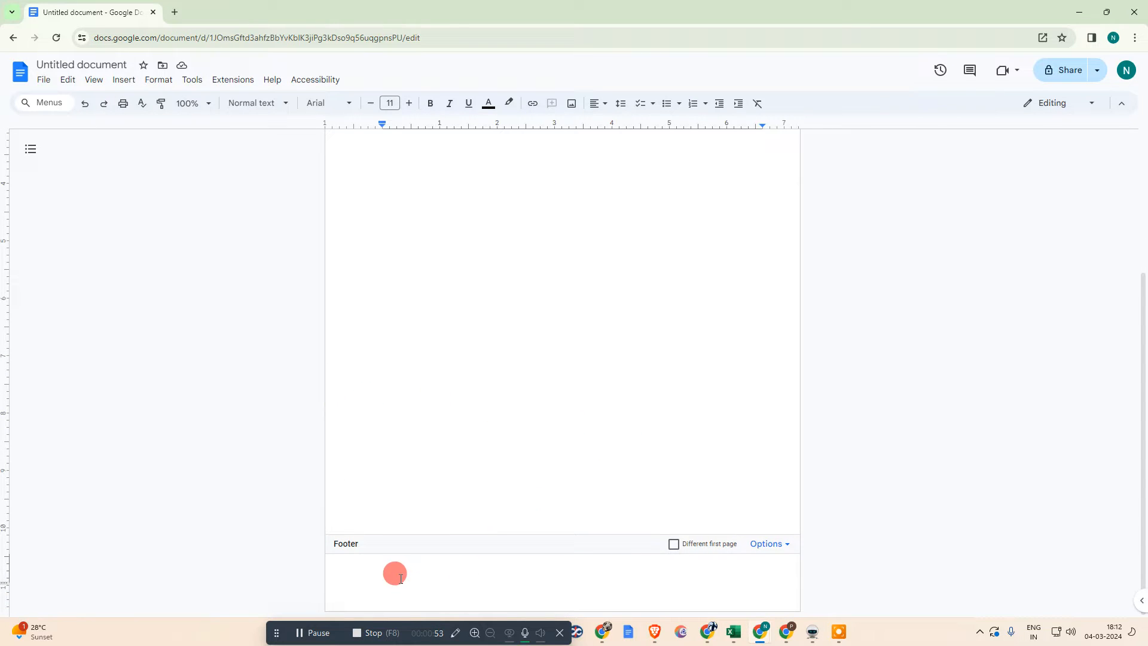
{"action": "left_click", "coordinate": [396, 572]}
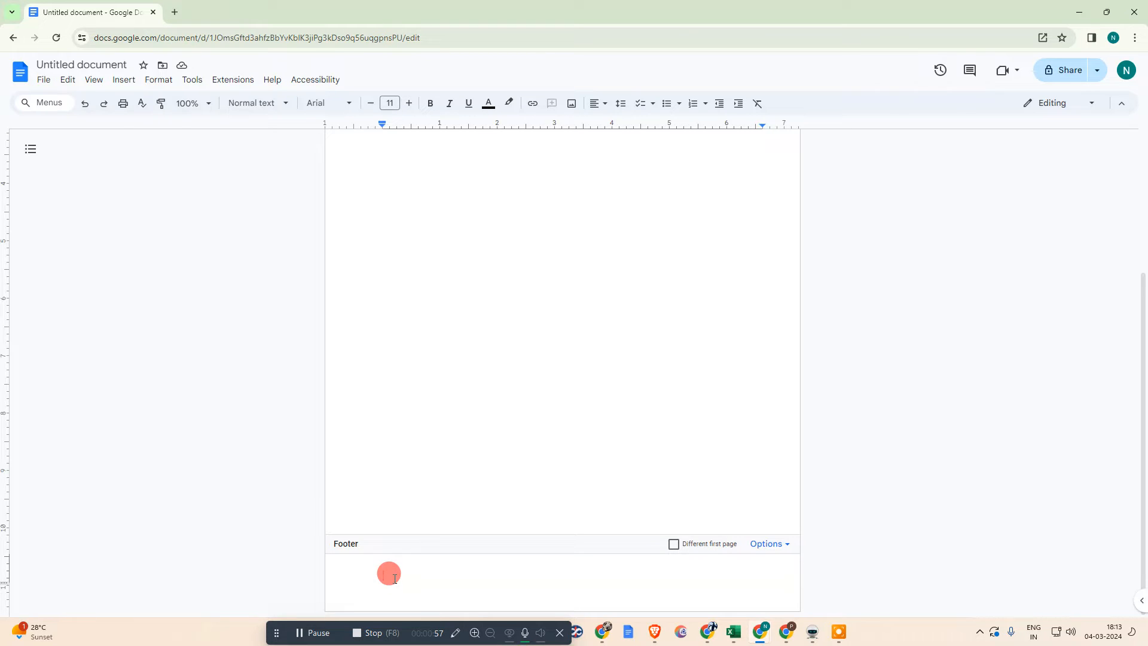
{"action": "mouse_move", "coordinate": [178, 167]}
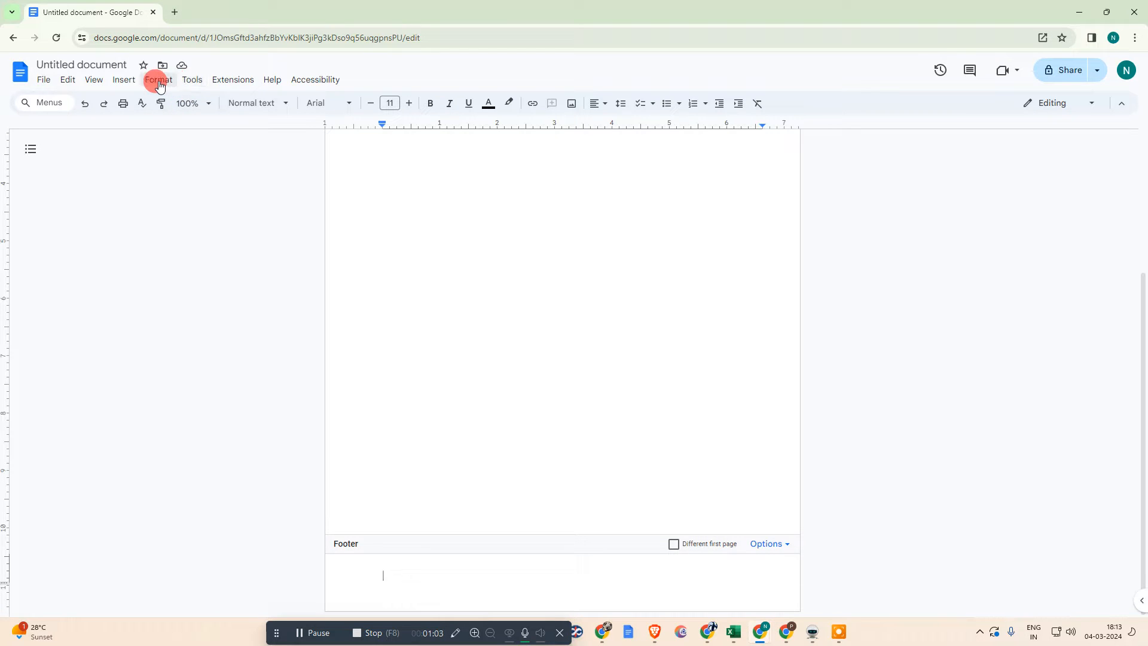
Give the footer paragraph a red 1.5 pt top border via Borders and shading.
{"action": "left_click", "coordinate": [158, 81]}
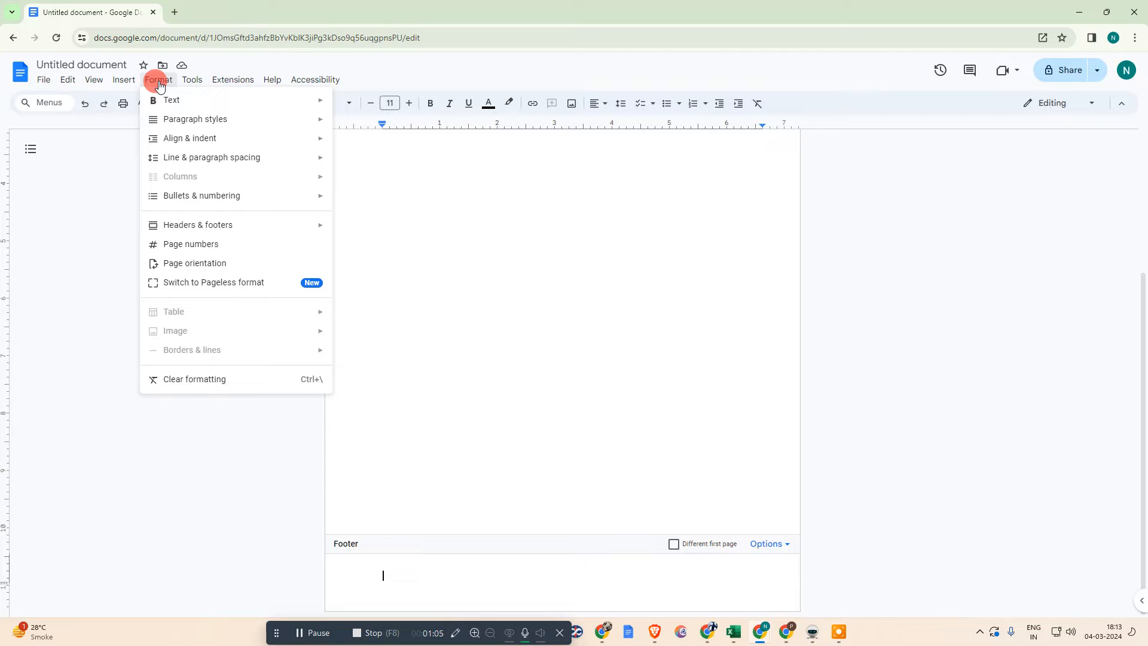
{"action": "mouse_move", "coordinate": [195, 119]}
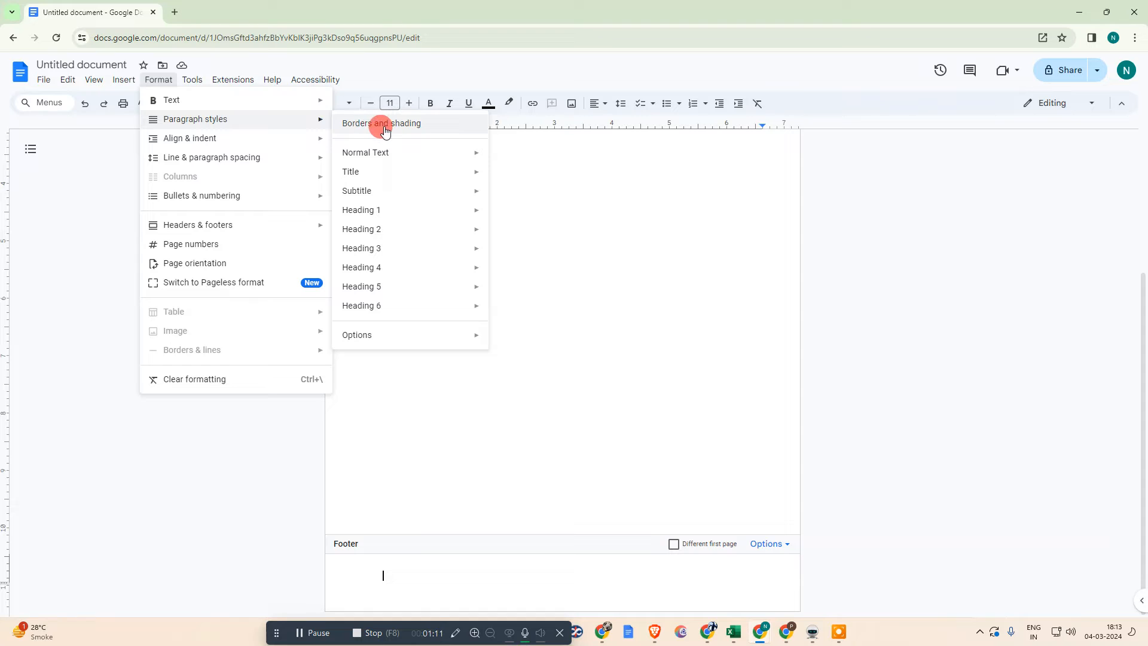
{"action": "left_click", "coordinate": [381, 123]}
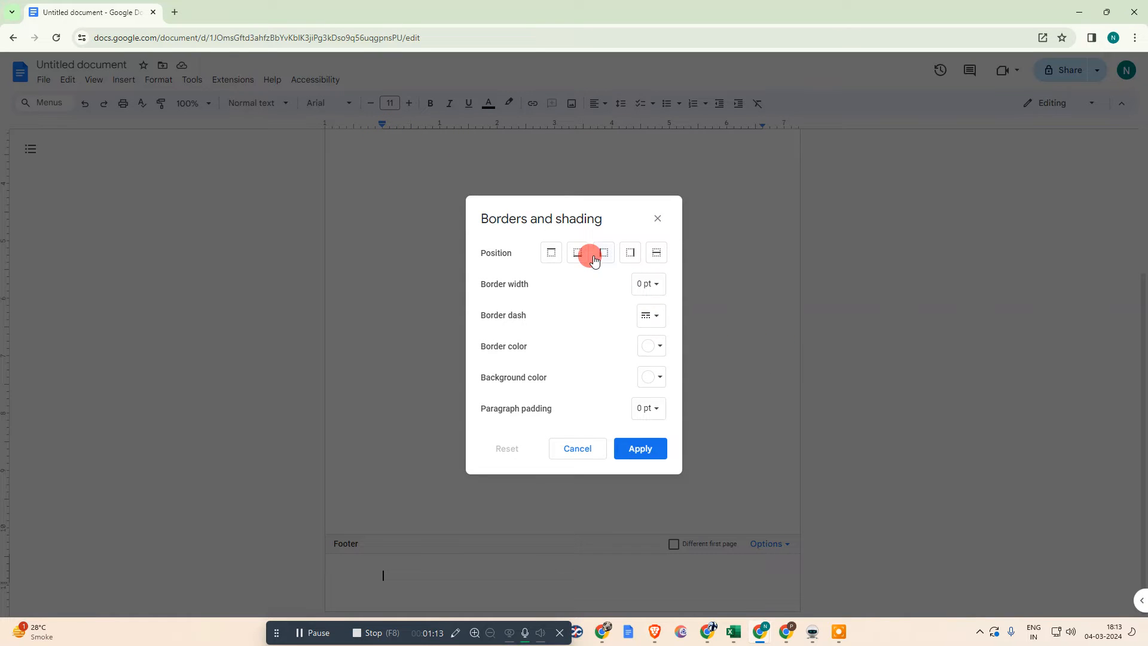
{"action": "left_click", "coordinate": [550, 252]}
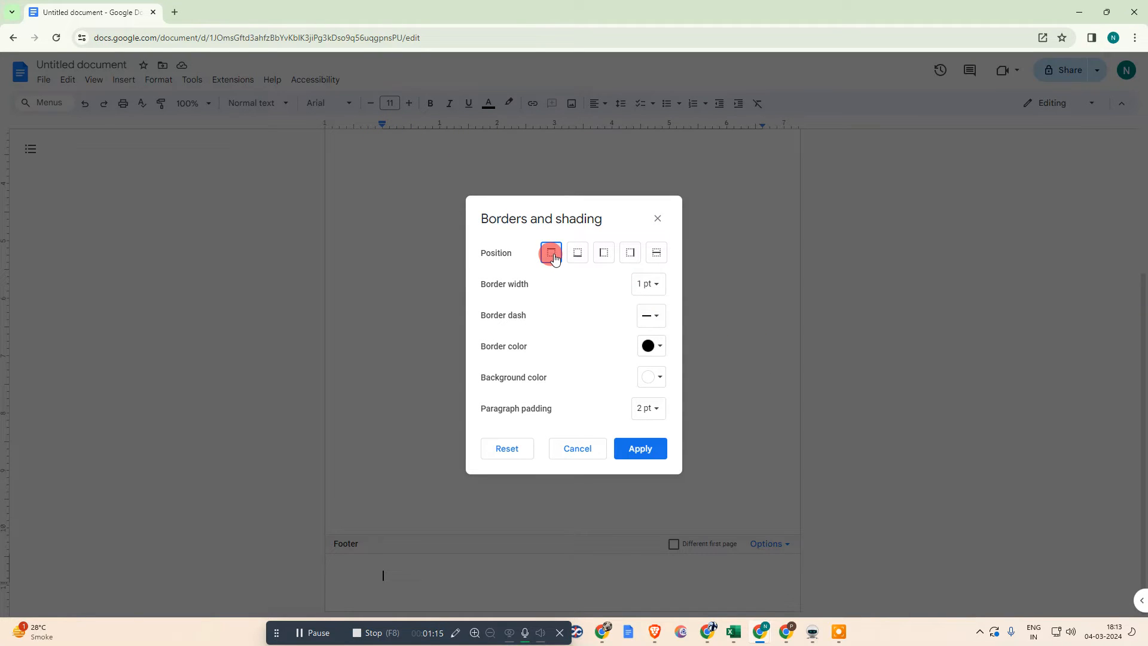
{"action": "mouse_move", "coordinate": [550, 252]}
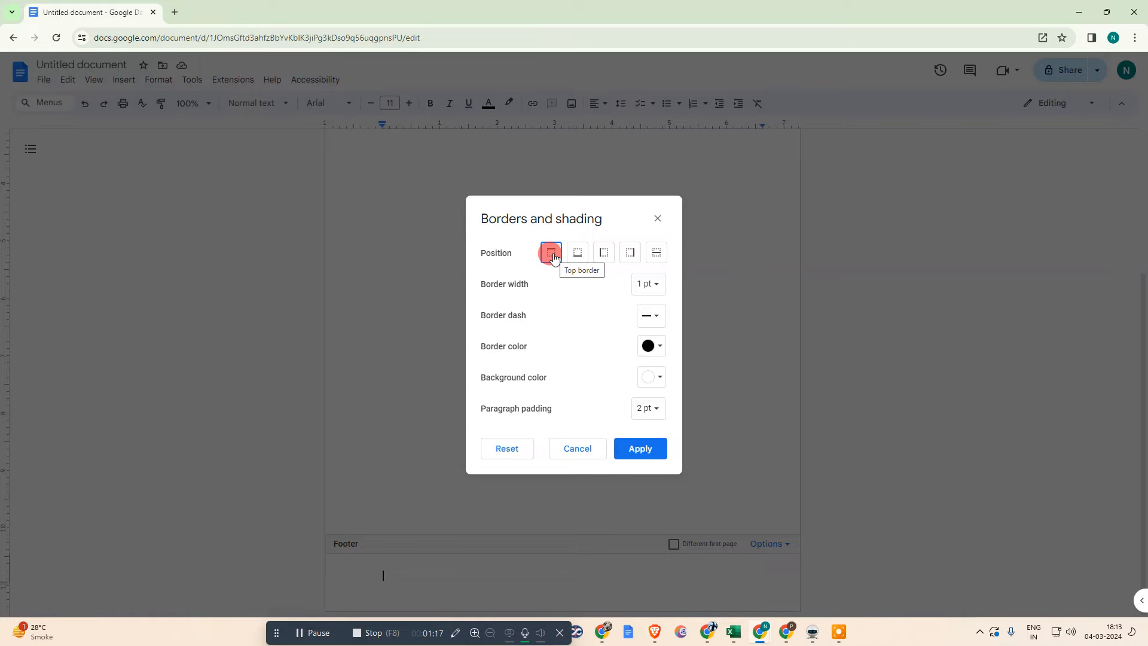
{"action": "left_click", "coordinate": [648, 315]}
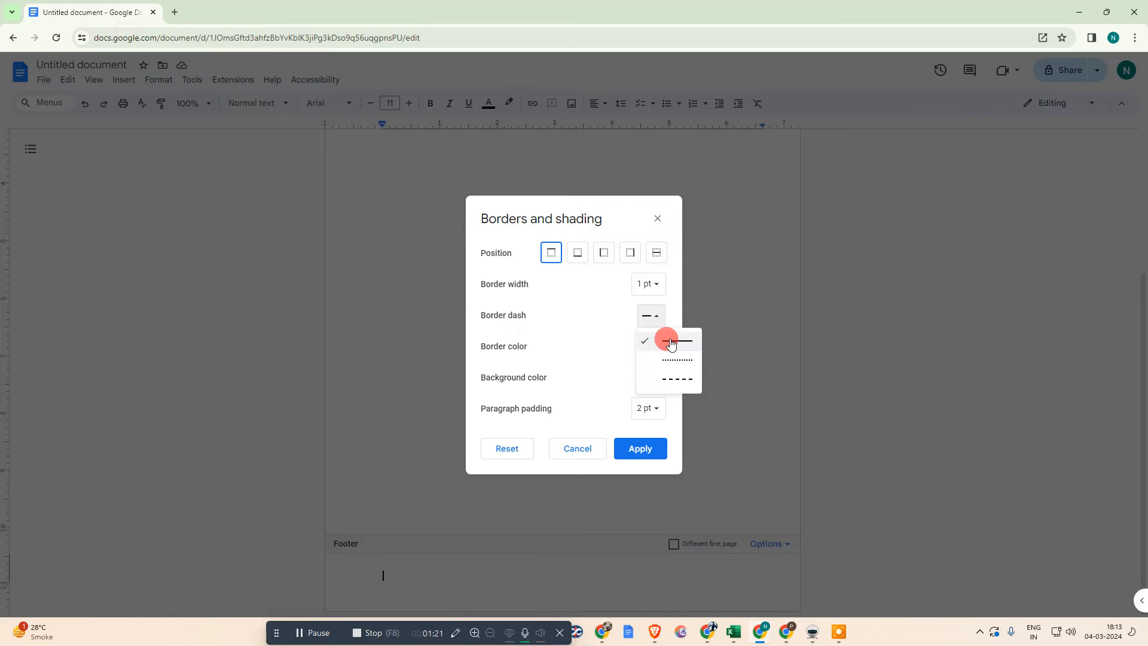
{"action": "left_click", "coordinate": [647, 285]}
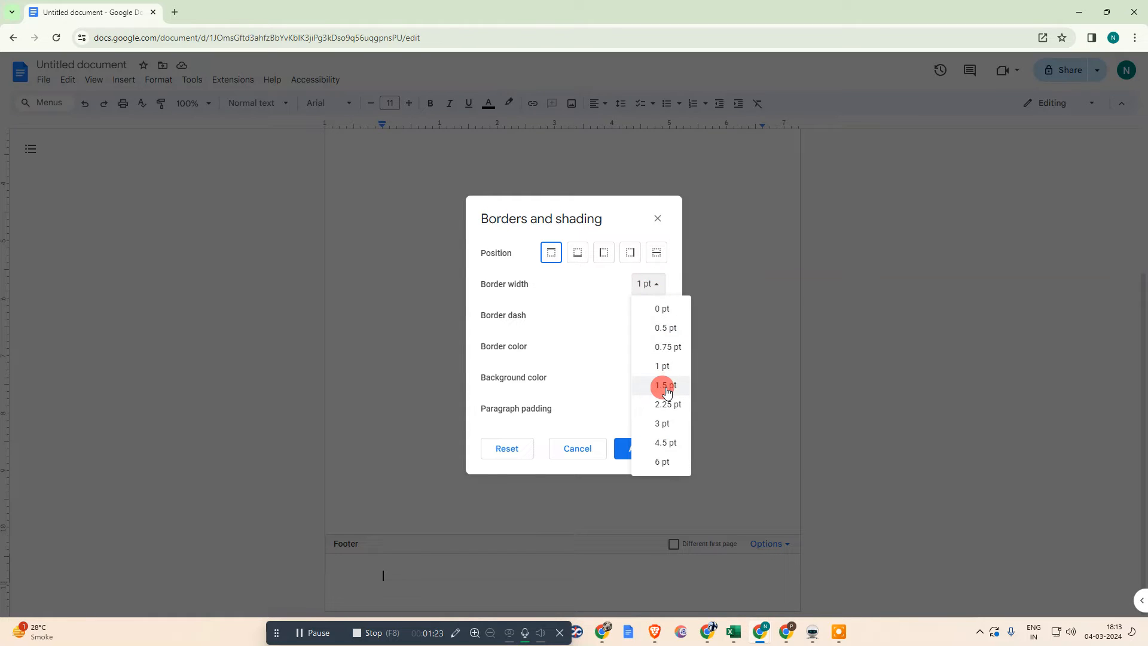
{"action": "left_click", "coordinate": [662, 387]}
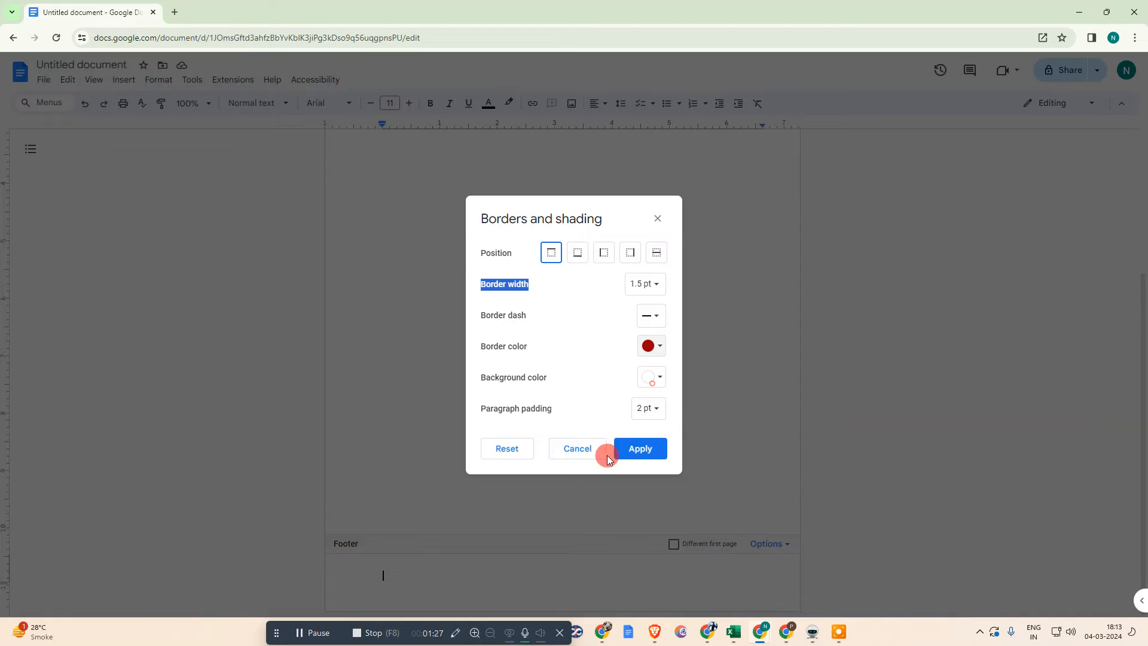
{"action": "left_click", "coordinate": [638, 448]}
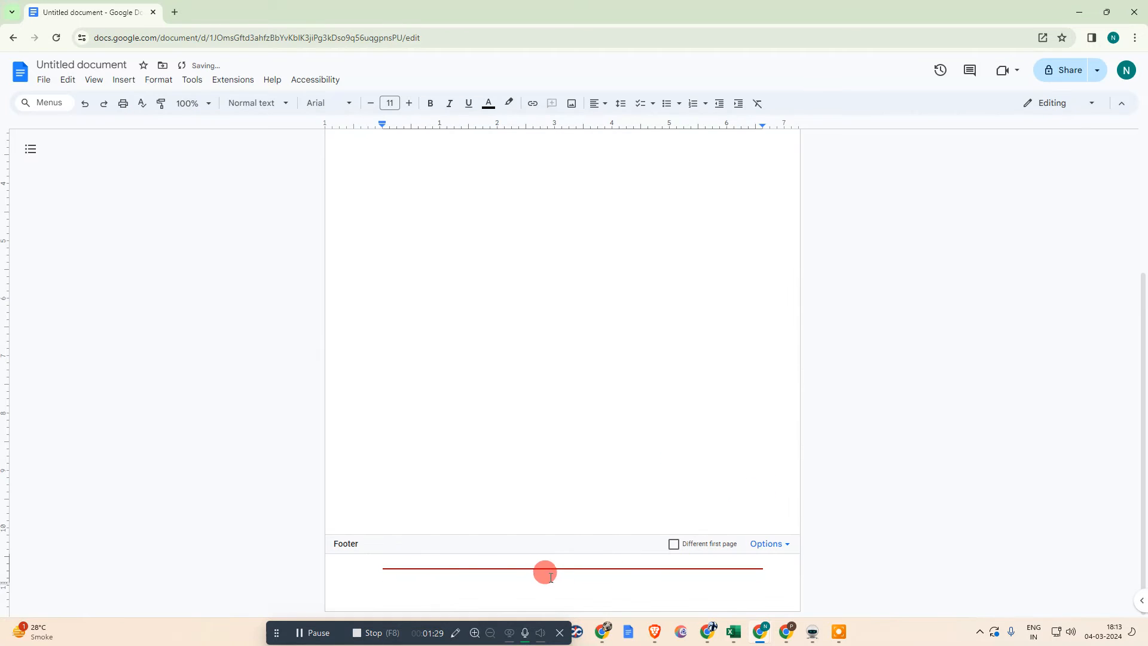
{"action": "left_click", "coordinate": [545, 571]}
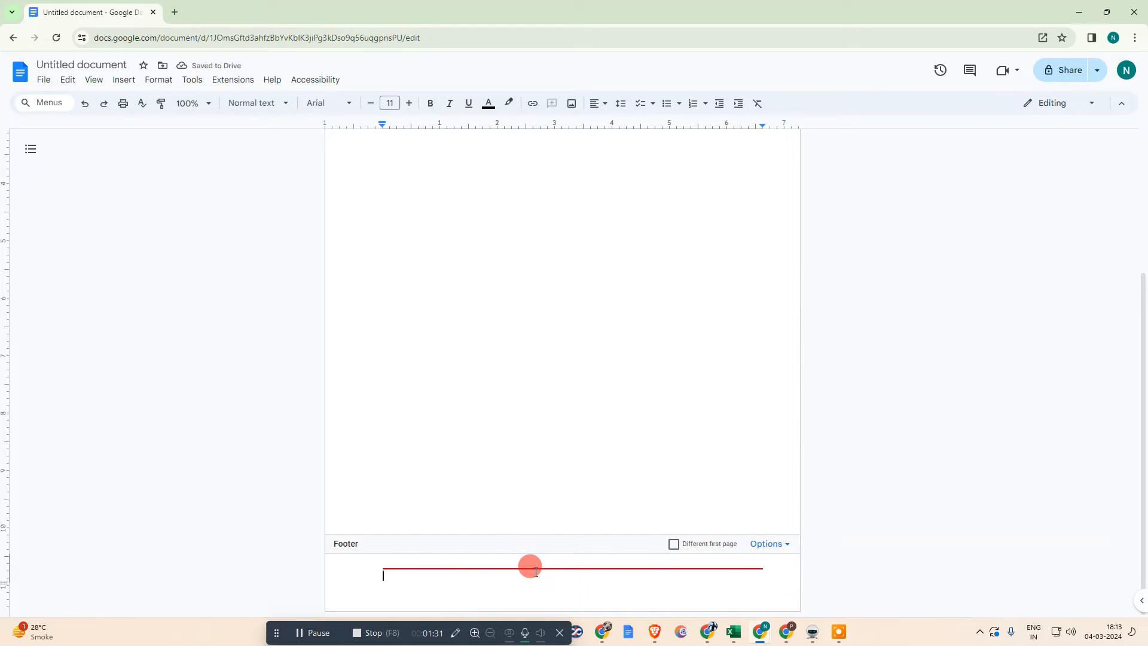
{"action": "mouse_move", "coordinate": [455, 583]}
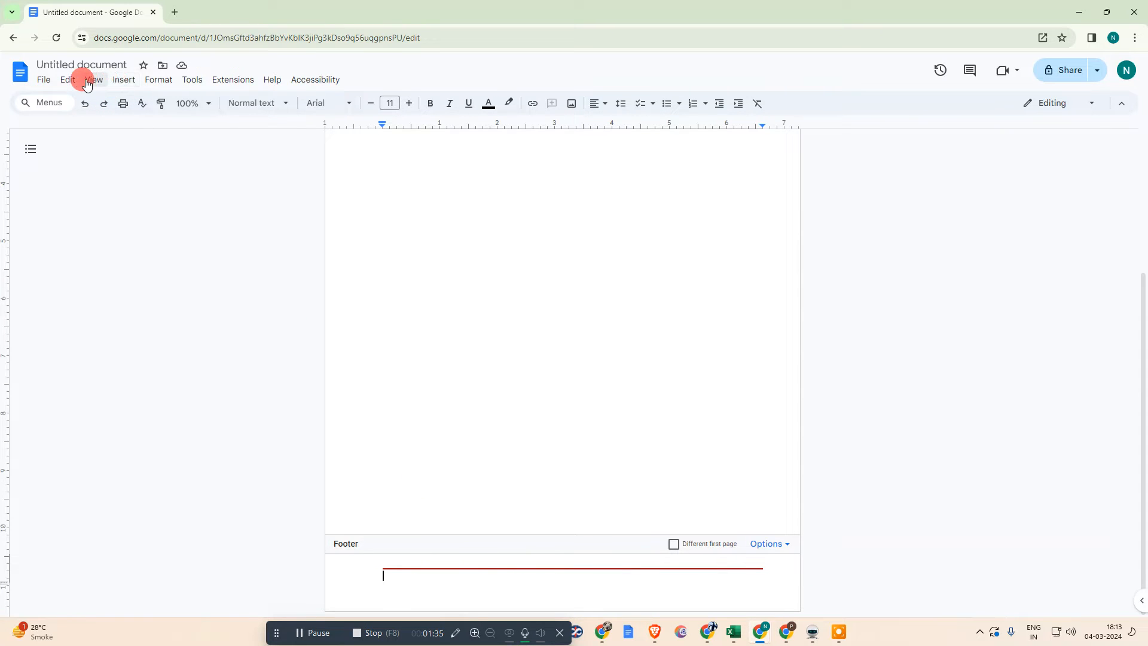
Start a new drawing and draw a single straight horizontal line on its canvas.
{"action": "left_click", "coordinate": [123, 79]}
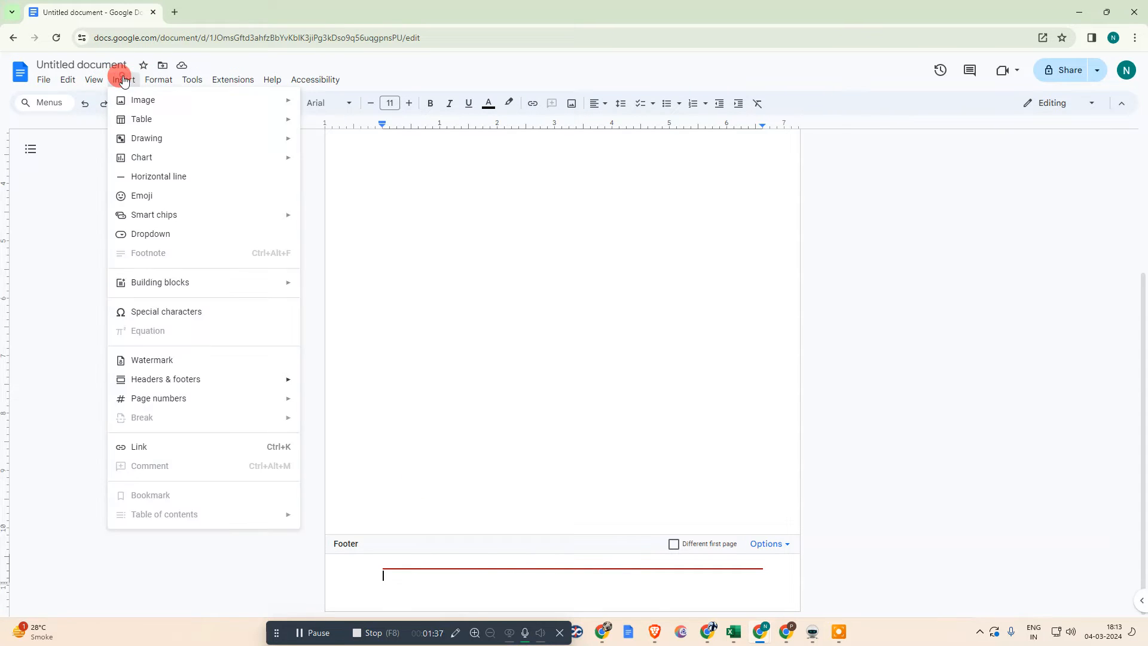
{"action": "left_click", "coordinate": [146, 138]}
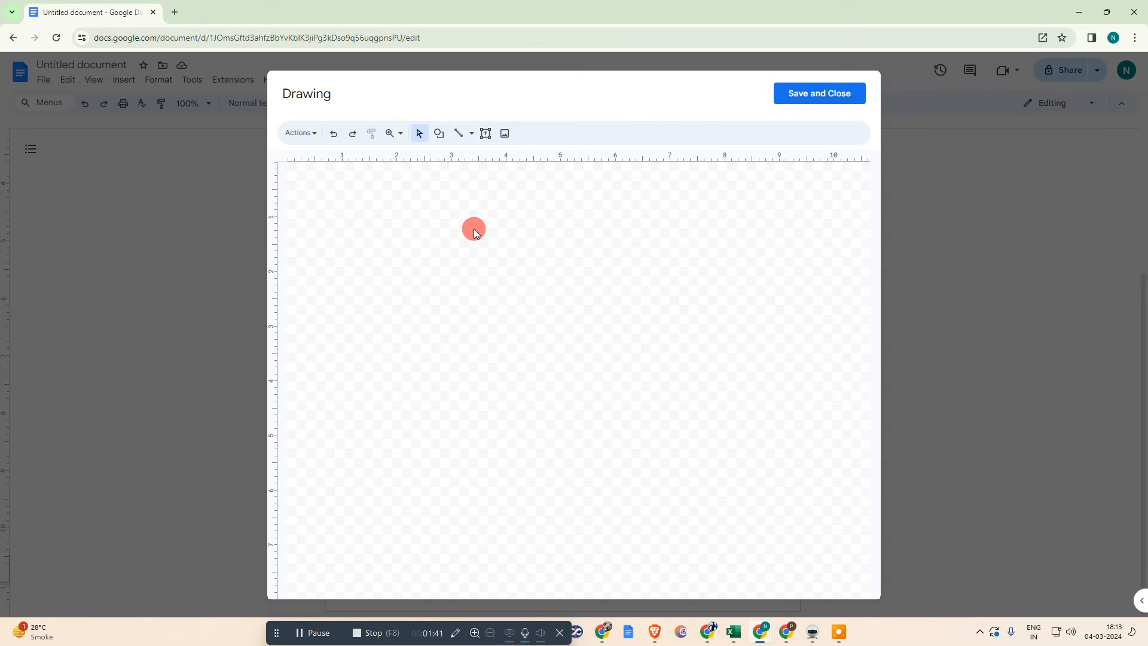
{"action": "mouse_move", "coordinate": [338, 179]}
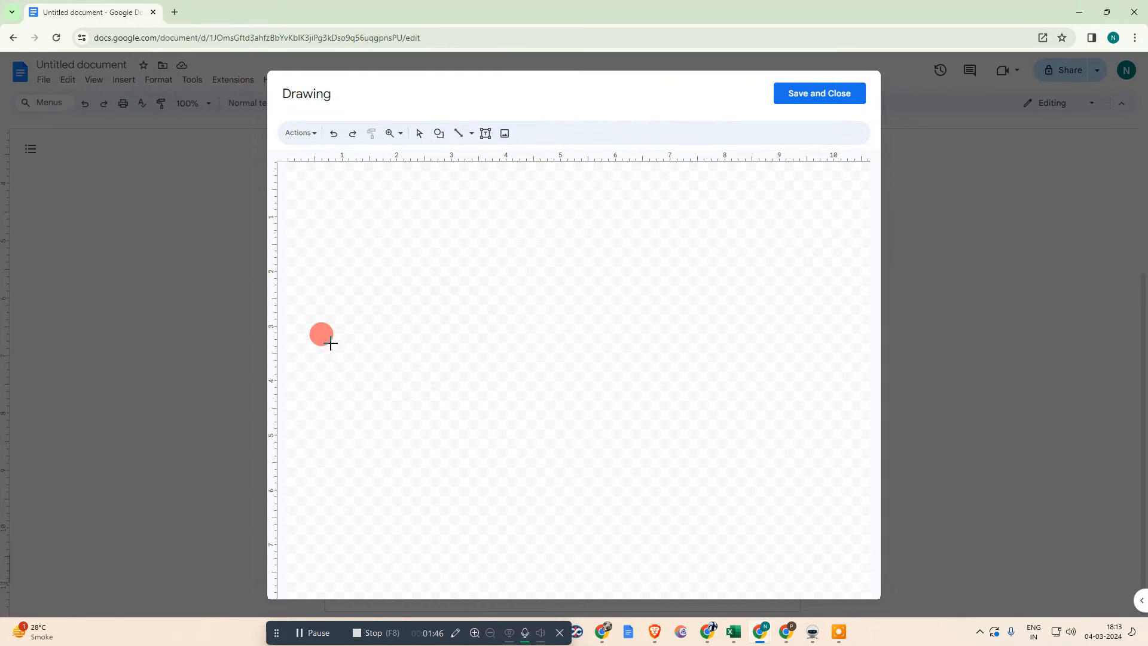
{"action": "mouse_move", "coordinate": [458, 132]}
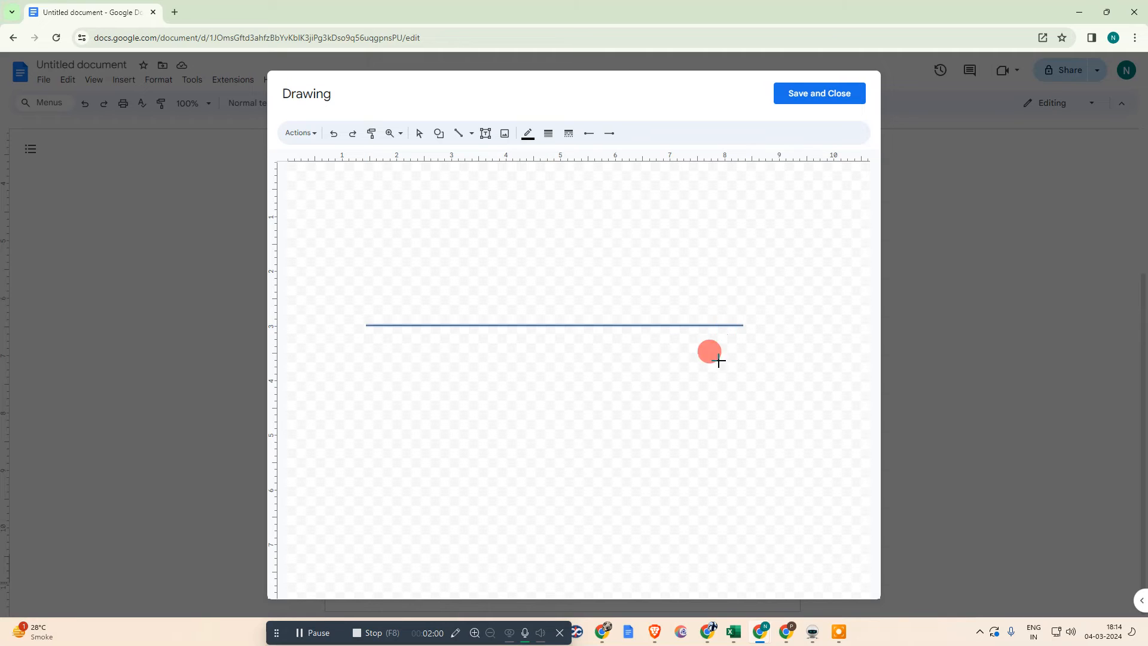
{"action": "left_click", "coordinate": [817, 94]}
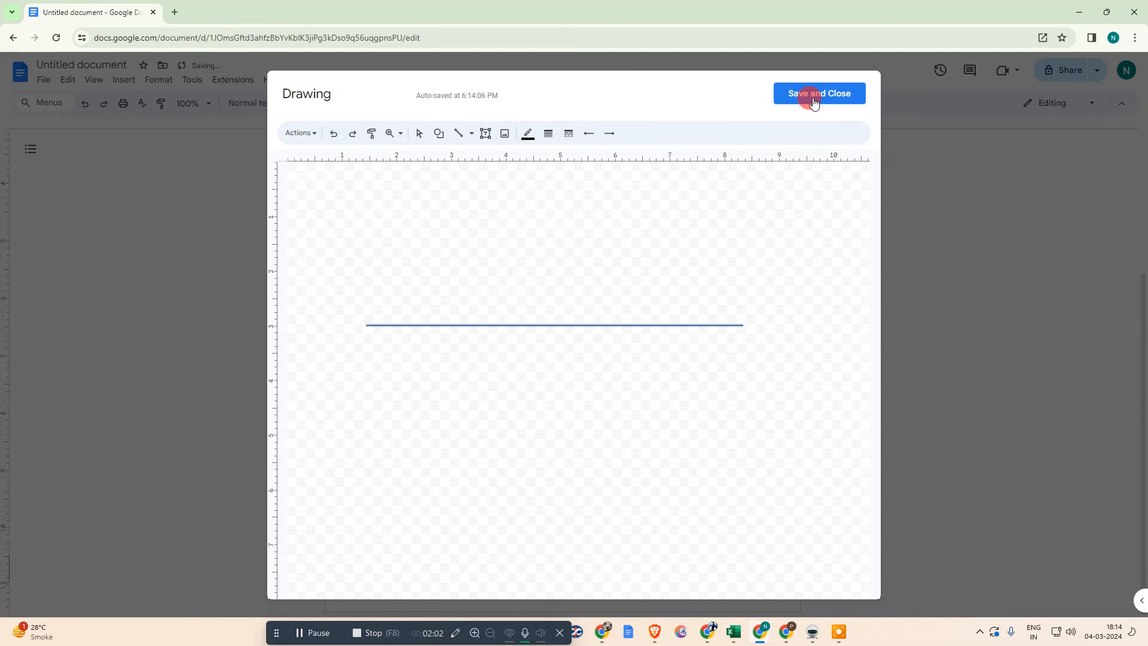
Insert the drawing and move it into the footer just below the red border line.
{"action": "left_click", "coordinate": [818, 93]}
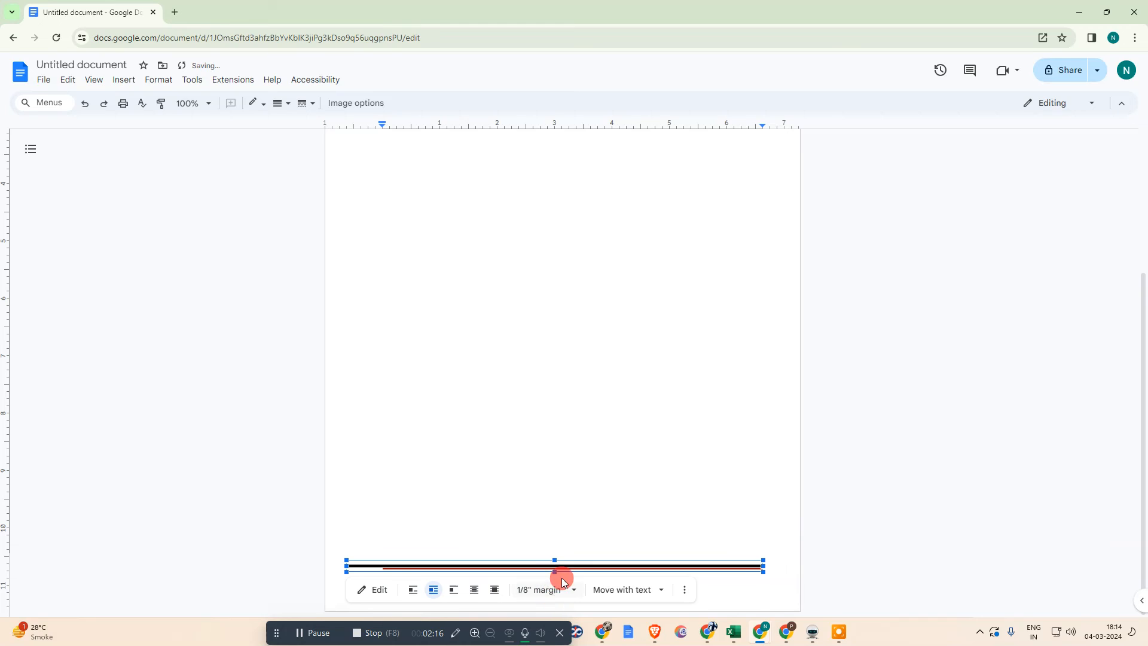
{"action": "mouse_move", "coordinate": [643, 579]}
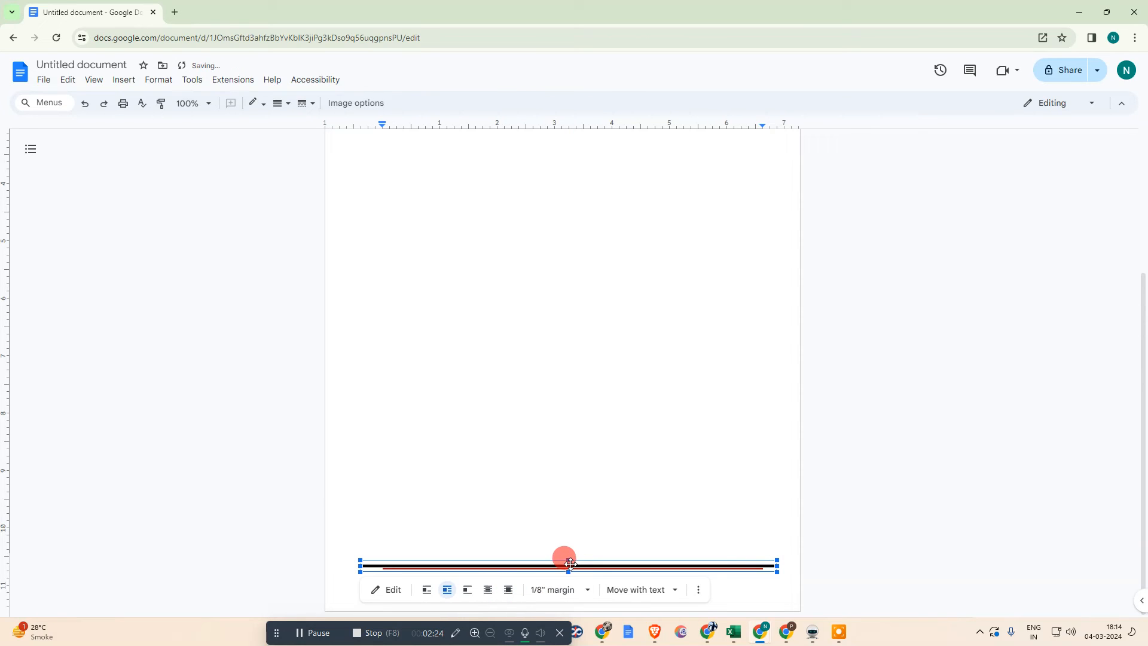
{"action": "left_click", "coordinate": [465, 590]}
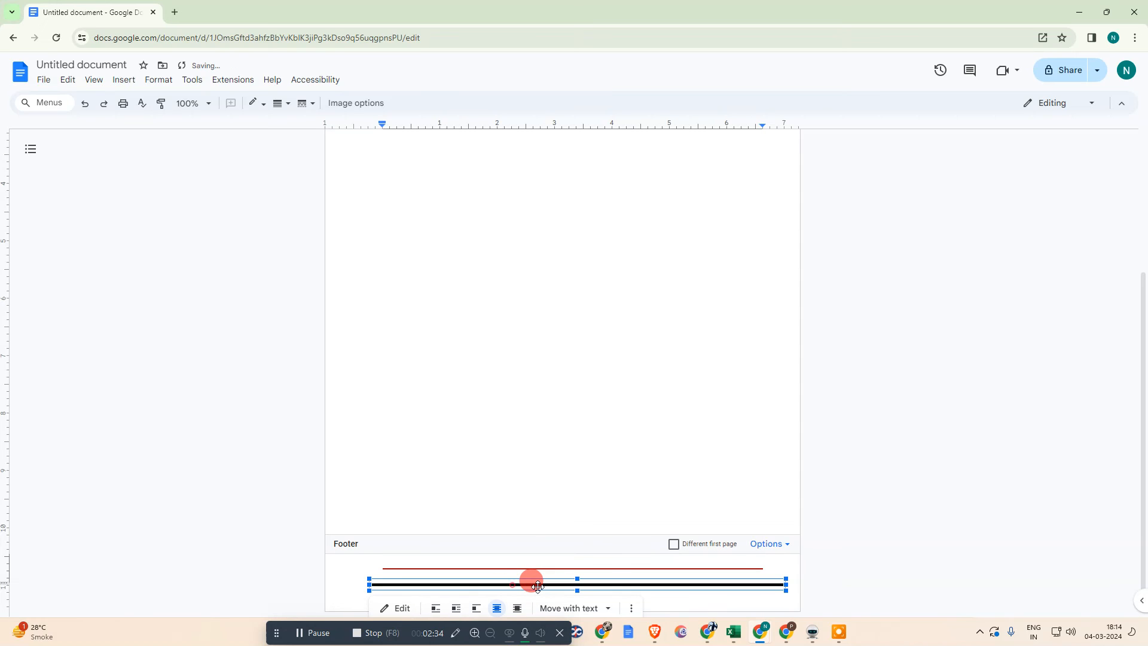
{"action": "left_click", "coordinate": [395, 608]}
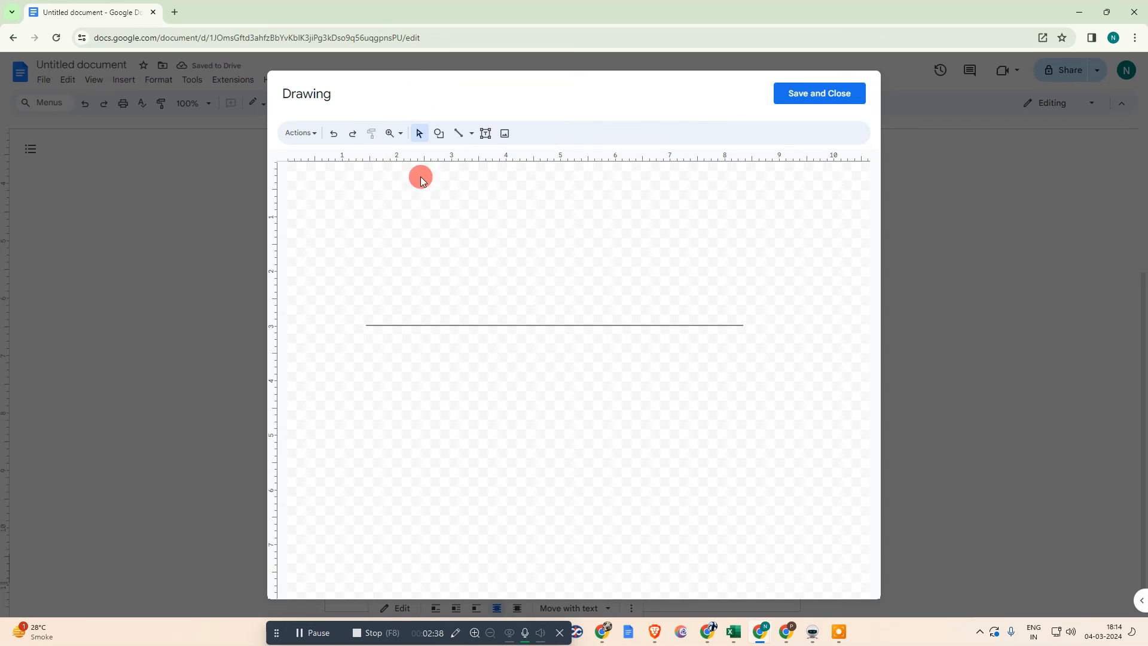
Color the drawn line red and save it back so two red lines sit in the footer.
{"action": "left_click", "coordinate": [553, 321]}
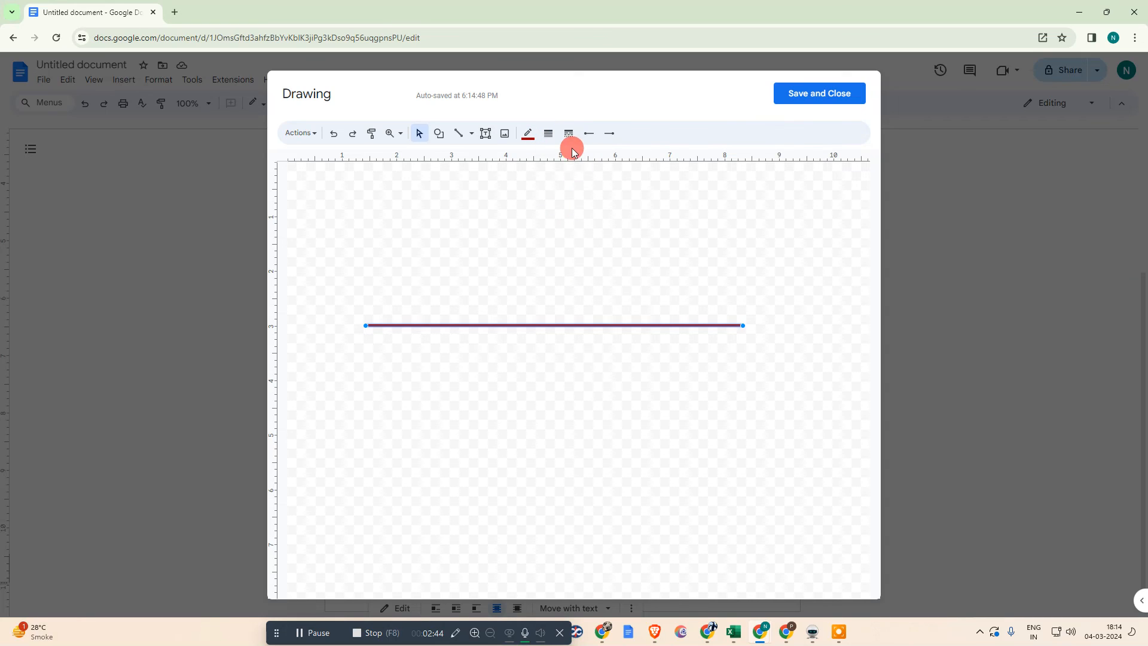
{"action": "left_click", "coordinate": [568, 133]}
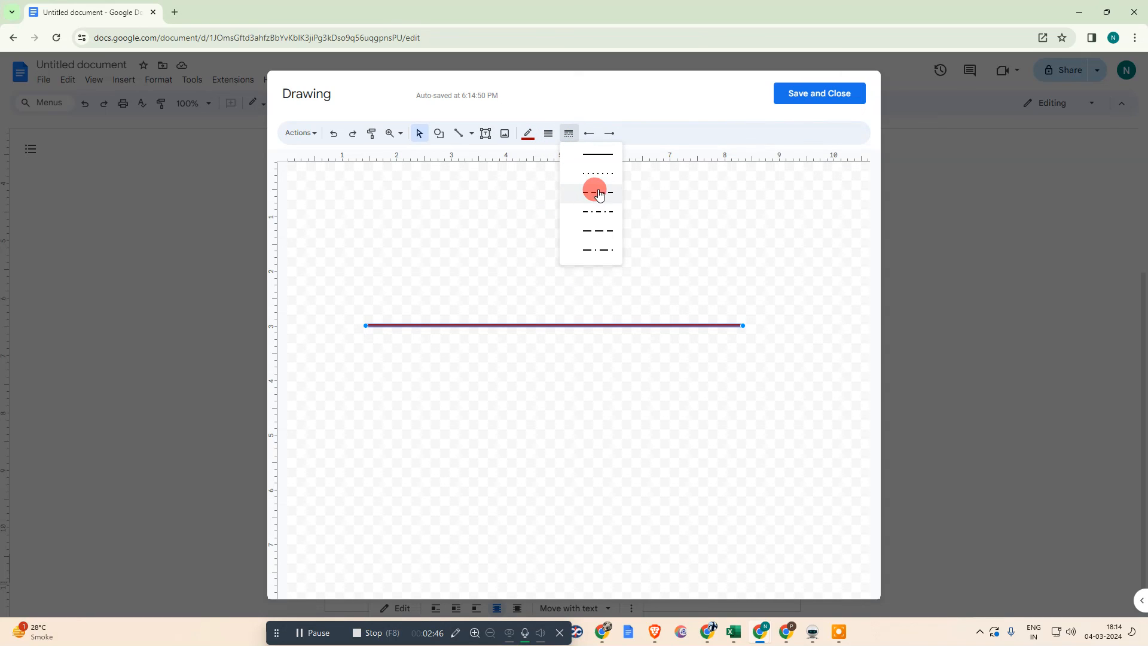
{"action": "left_click", "coordinate": [817, 93]}
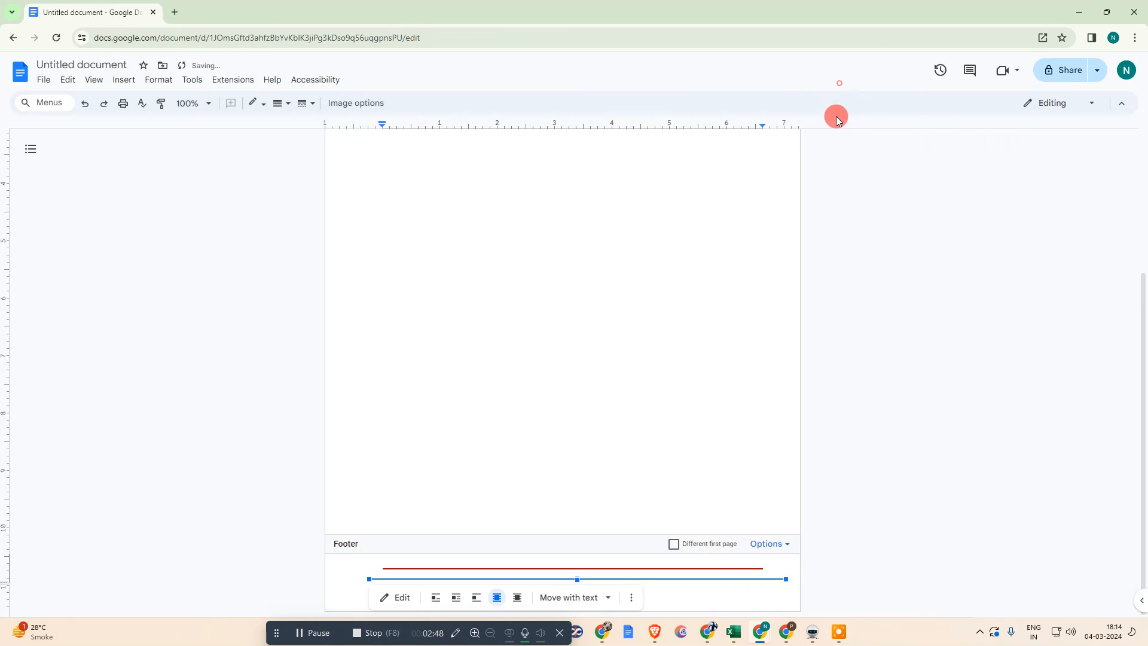
{"action": "left_click", "coordinate": [590, 413]}
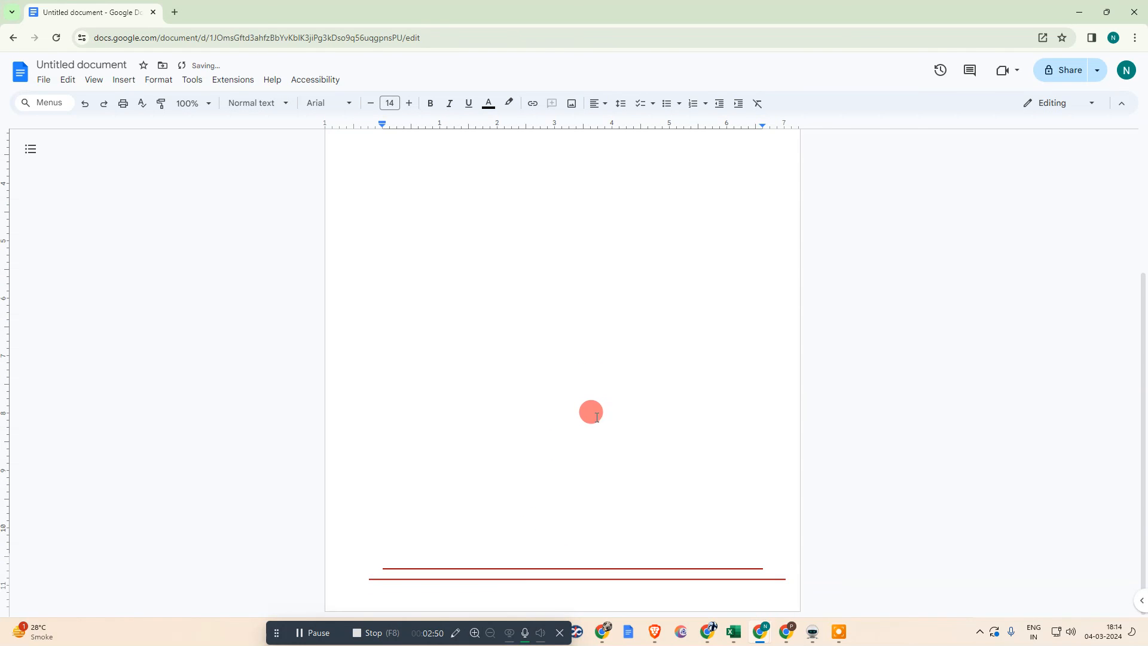